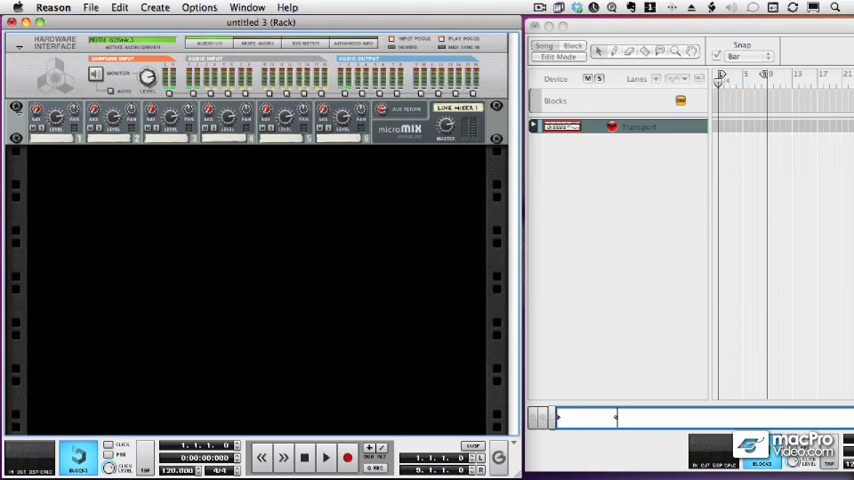
Step: Create an empty Combinator in the rack from the device context menu
{"action": "right_click", "coordinate": [184, 180]}
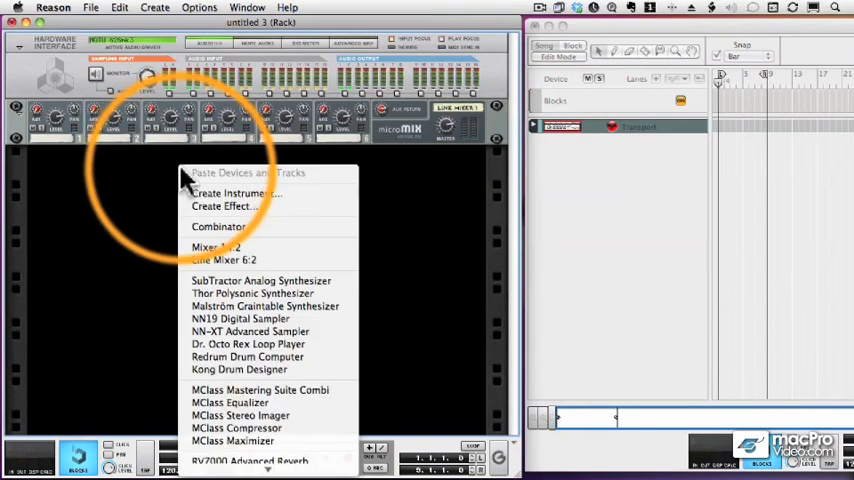
{"action": "left_click", "coordinate": [216, 226]}
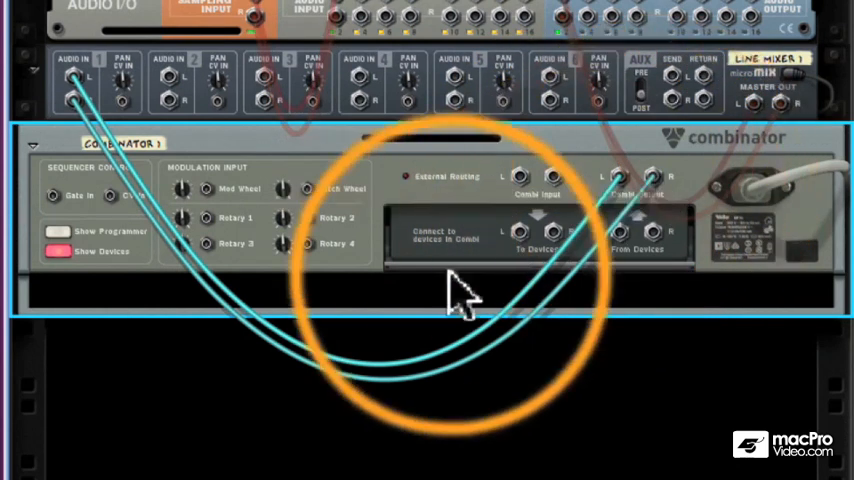
{"action": "mouse_move", "coordinate": [512, 190]}
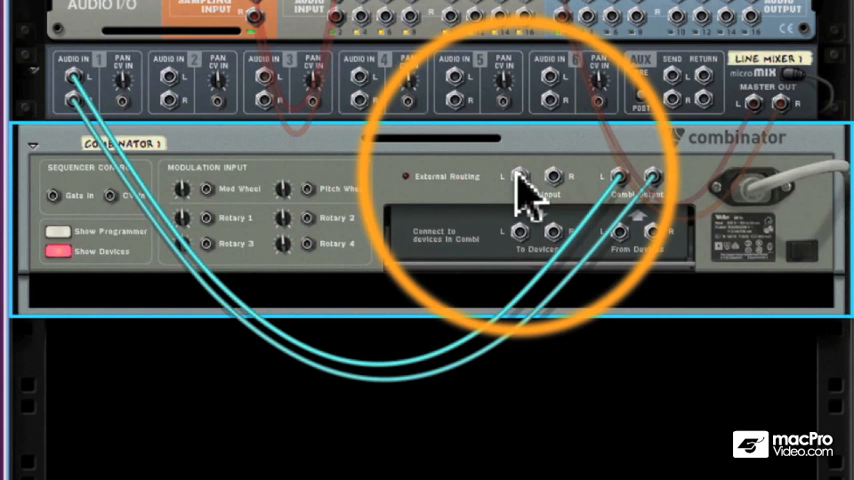
{"action": "mouse_move", "coordinate": [518, 190]}
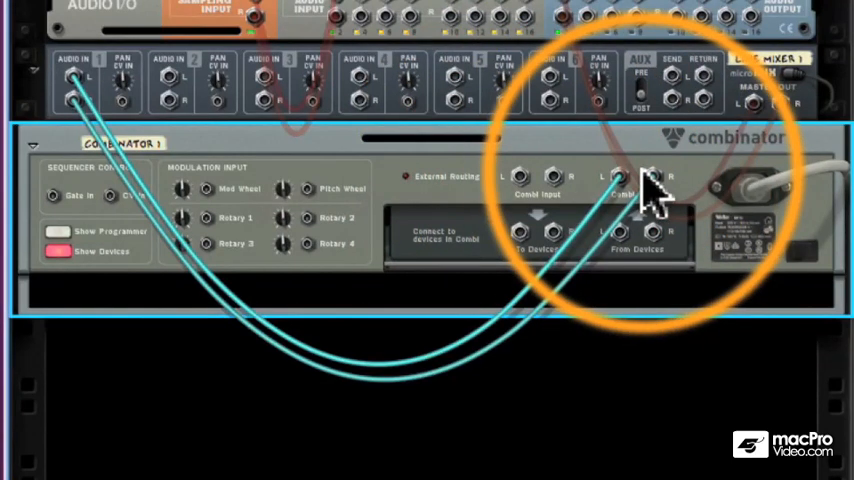
{"action": "mouse_move", "coordinate": [232, 196]}
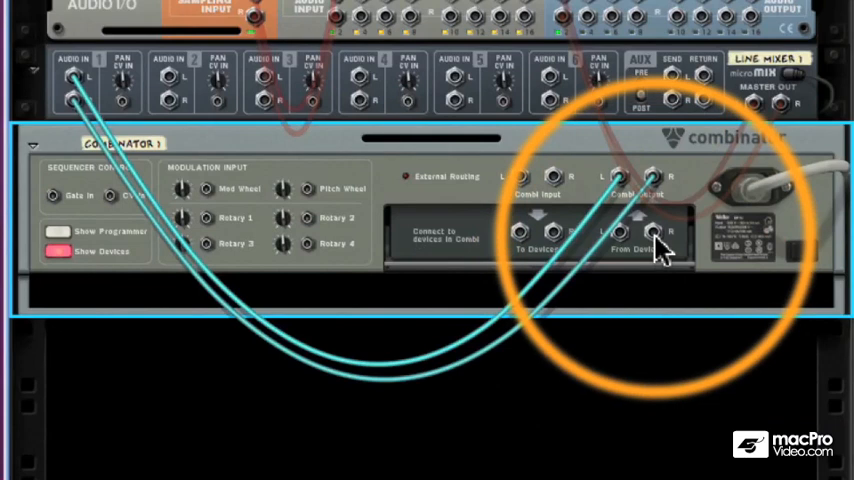
{"action": "mouse_move", "coordinate": [658, 244]}
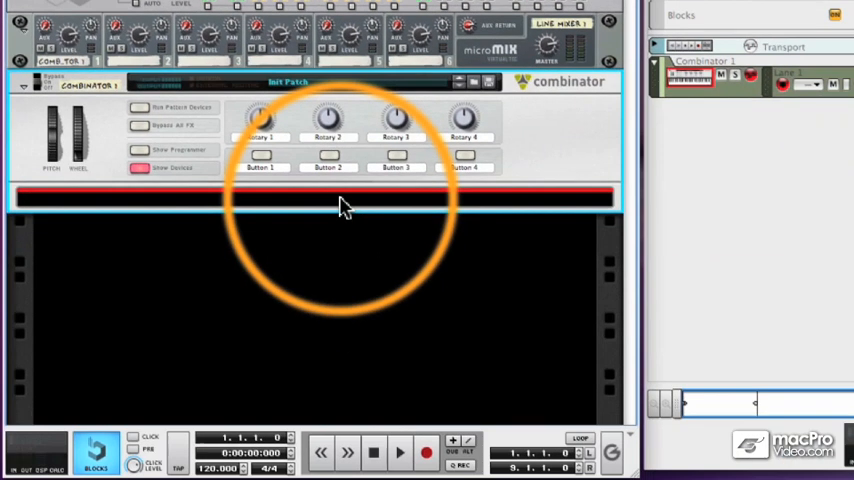
{"action": "right_click", "coordinate": [344, 208]}
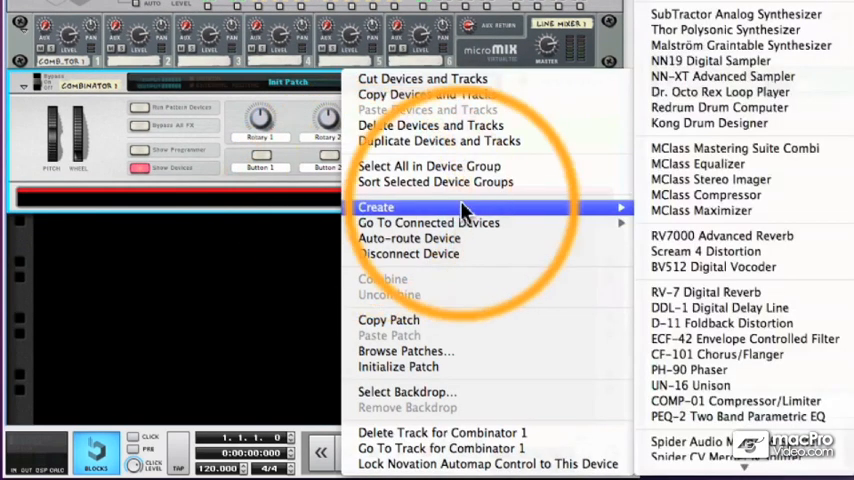
{"action": "mouse_move", "coordinate": [744, 22]}
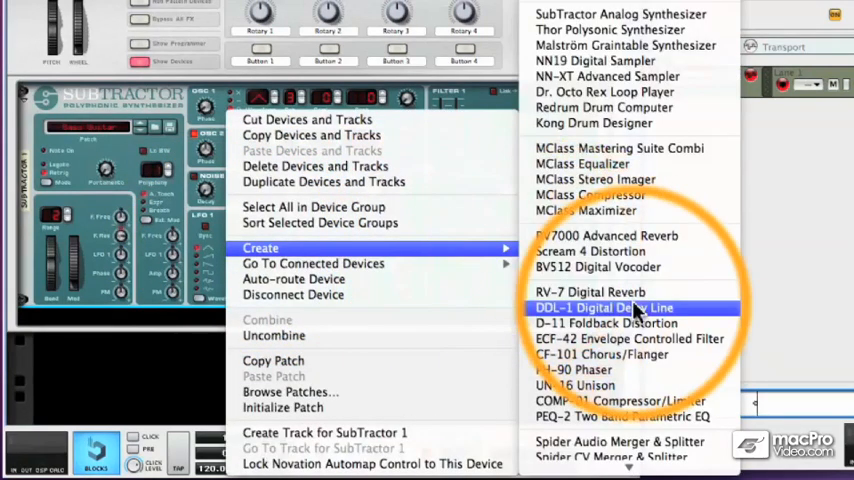
Step: Add a DDL-1 Digital Delay Line inside the Combinator beneath the SubTractor
{"action": "left_click", "coordinate": [604, 308]}
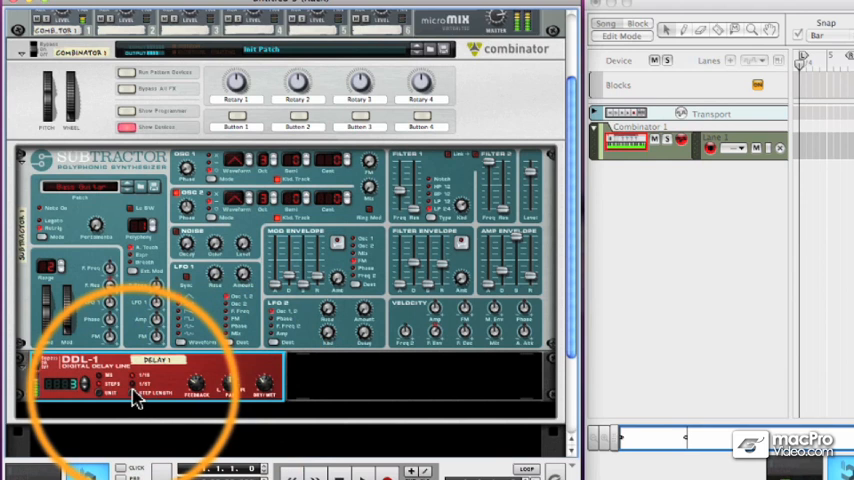
{"action": "mouse_move", "coordinate": [130, 402]}
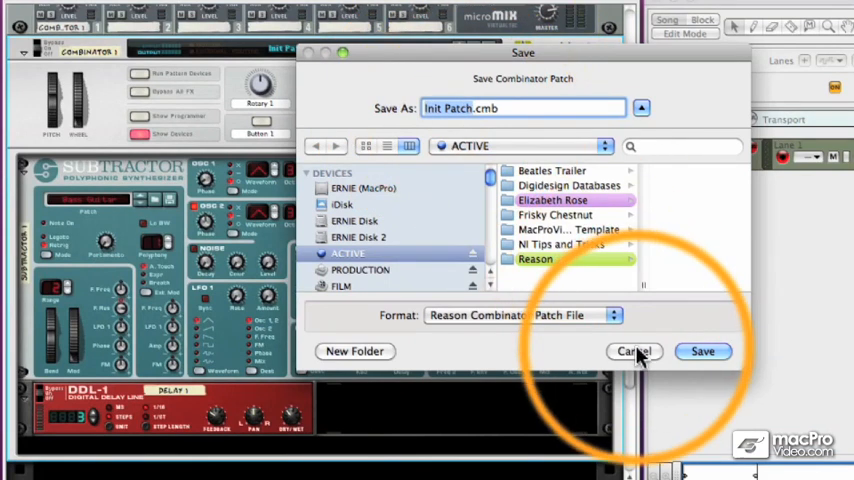
Step: Confirm saving the Combinator as a patch file
{"action": "left_click", "coordinate": [636, 352]}
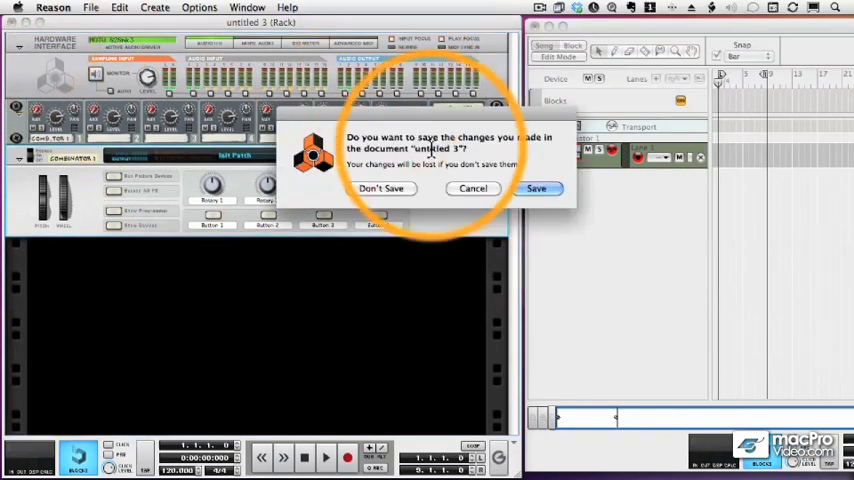
Step: Dismiss the save-changes prompt without saving, revealing the other song's rack
{"action": "left_click", "coordinate": [380, 188]}
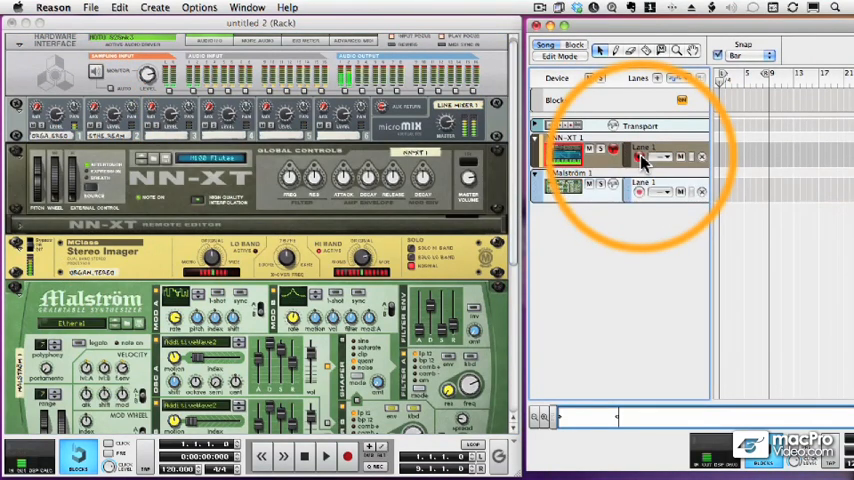
{"action": "mouse_move", "coordinate": [640, 160]}
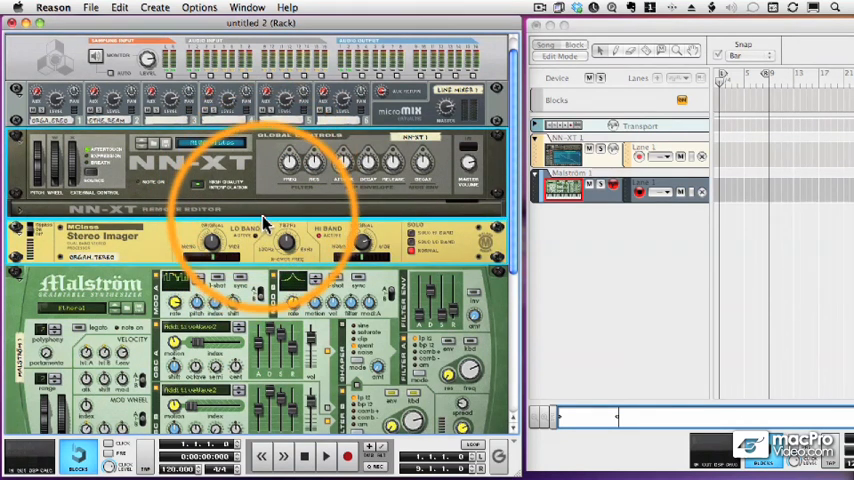
Step: Combine the selected NN-XT and Stereo Imager into a new Combinator
{"action": "right_click", "coordinate": [264, 224]}
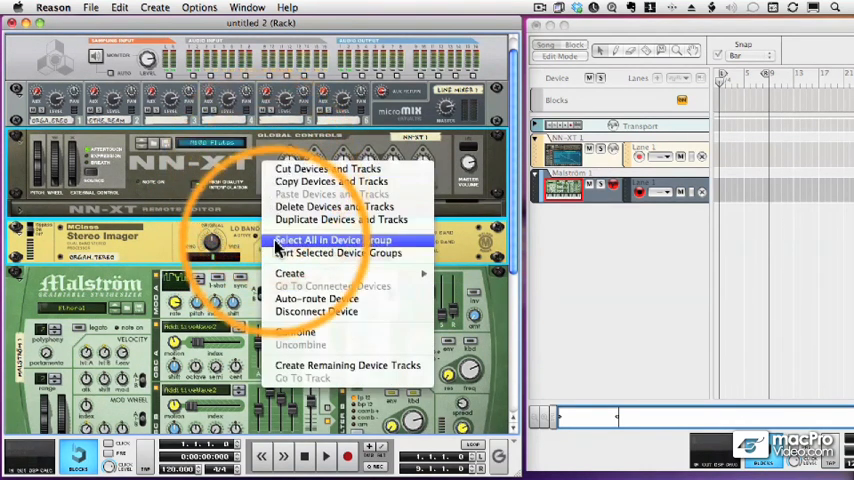
{"action": "mouse_move", "coordinate": [296, 332]}
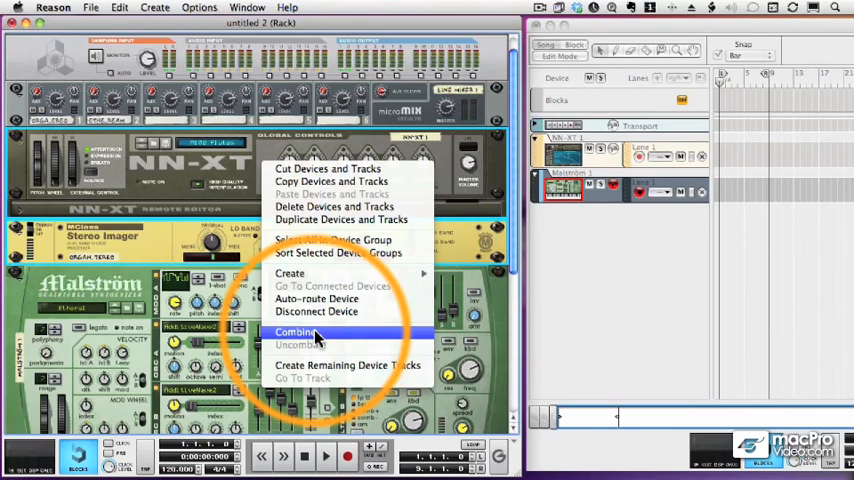
{"action": "left_click", "coordinate": [296, 332]}
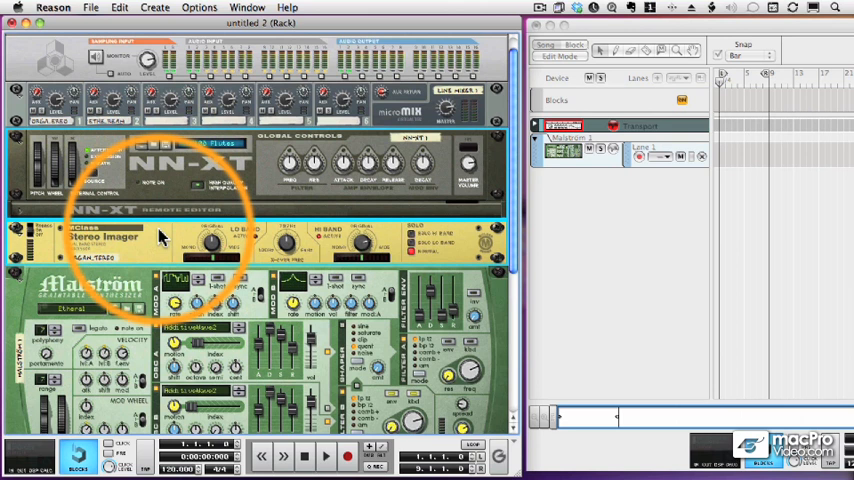
{"action": "right_click", "coordinate": [160, 236]}
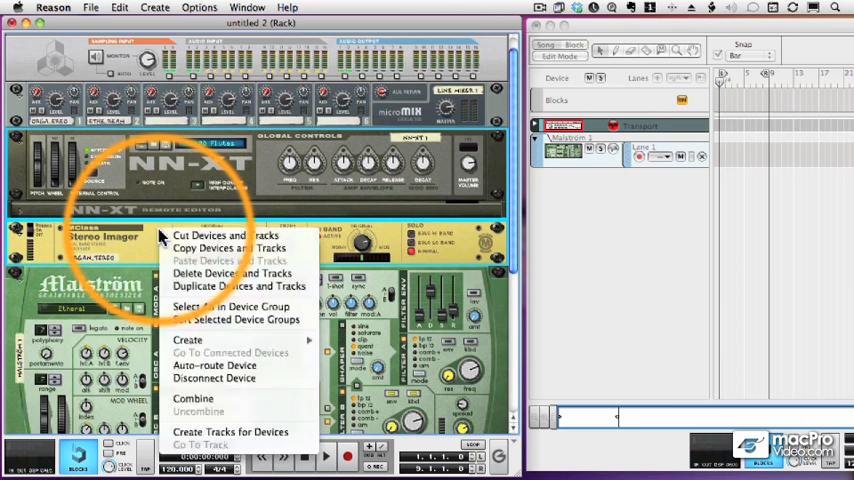